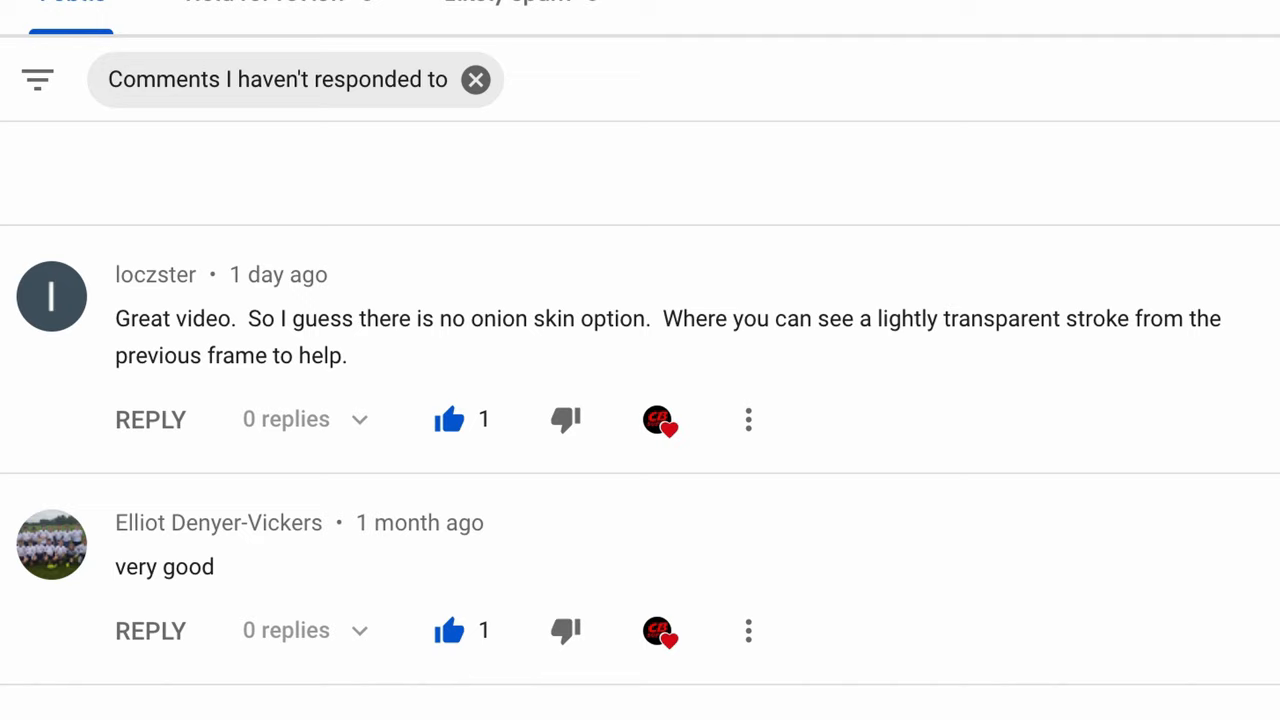
{"action": "mouse_move", "coordinate": [1148, 360]}
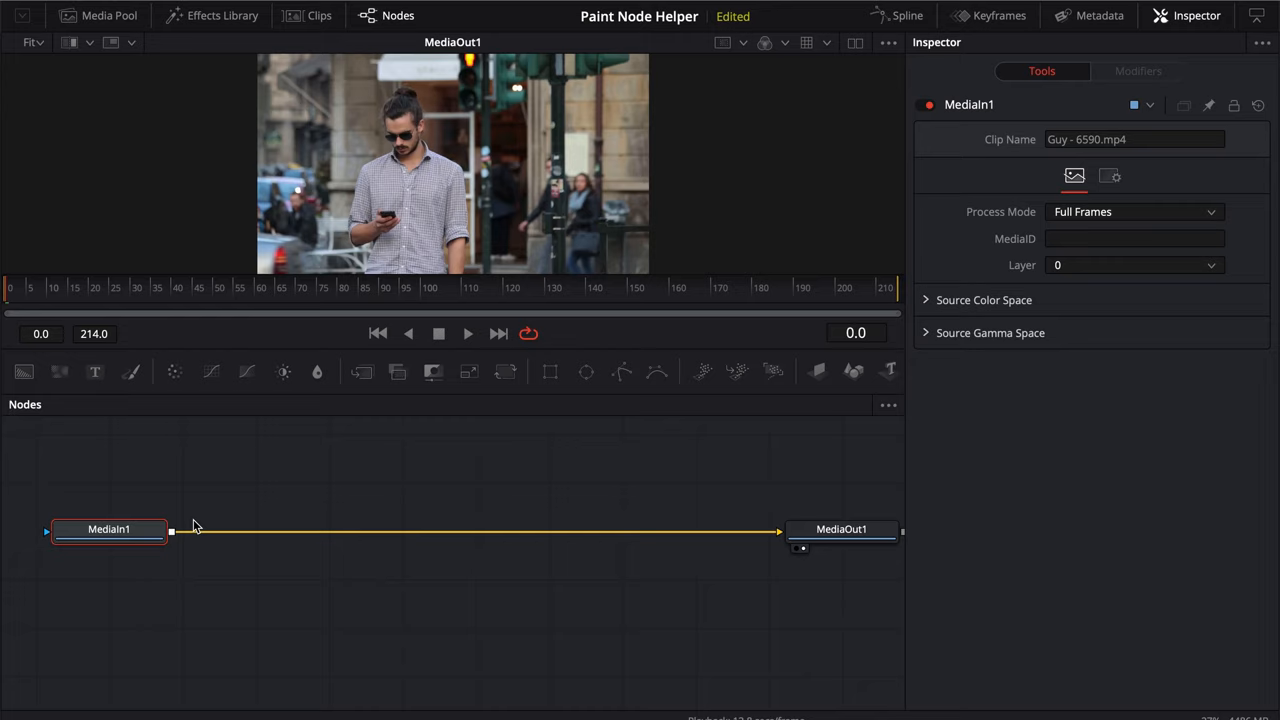
Move the MediaIn1 footage node aside to make room for new nodes.
{"action": "left_click_drag", "start_coordinate": [108, 528], "coordinate": [288, 528]}
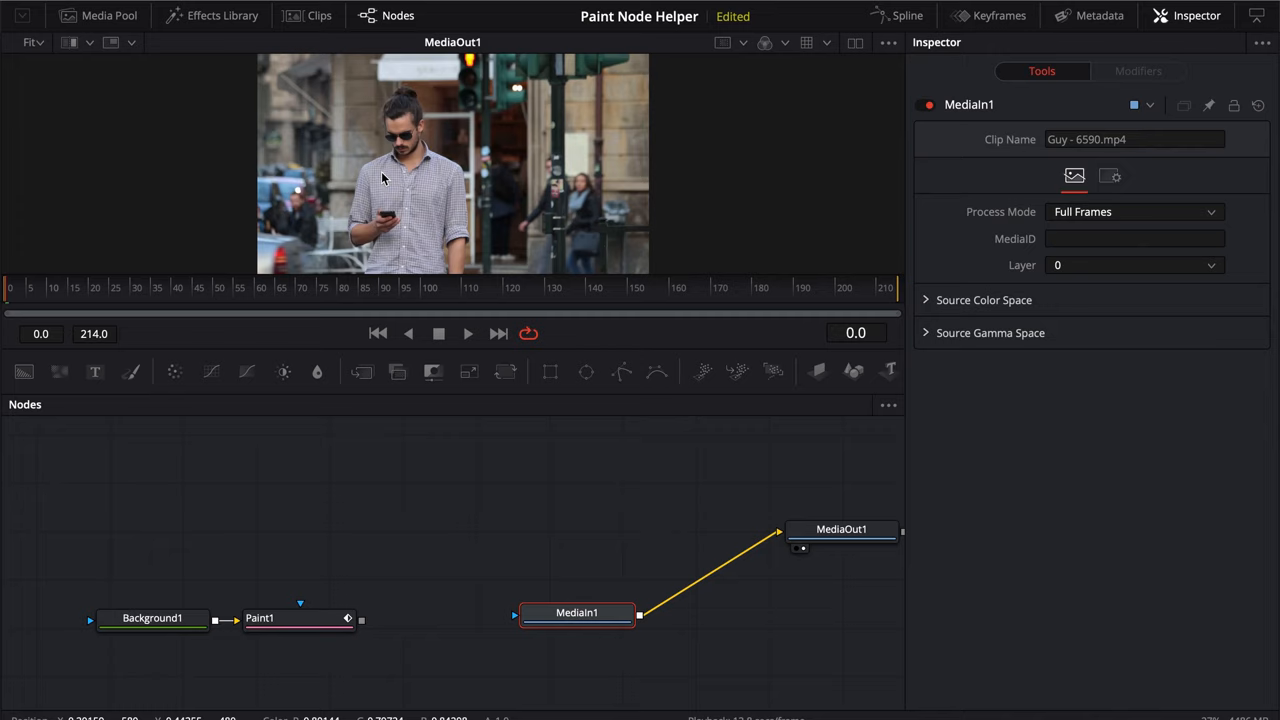
Make Background1 fully transparent with Alpha 0 and remove the test paint strokes.
{"action": "left_click", "coordinate": [156, 620]}
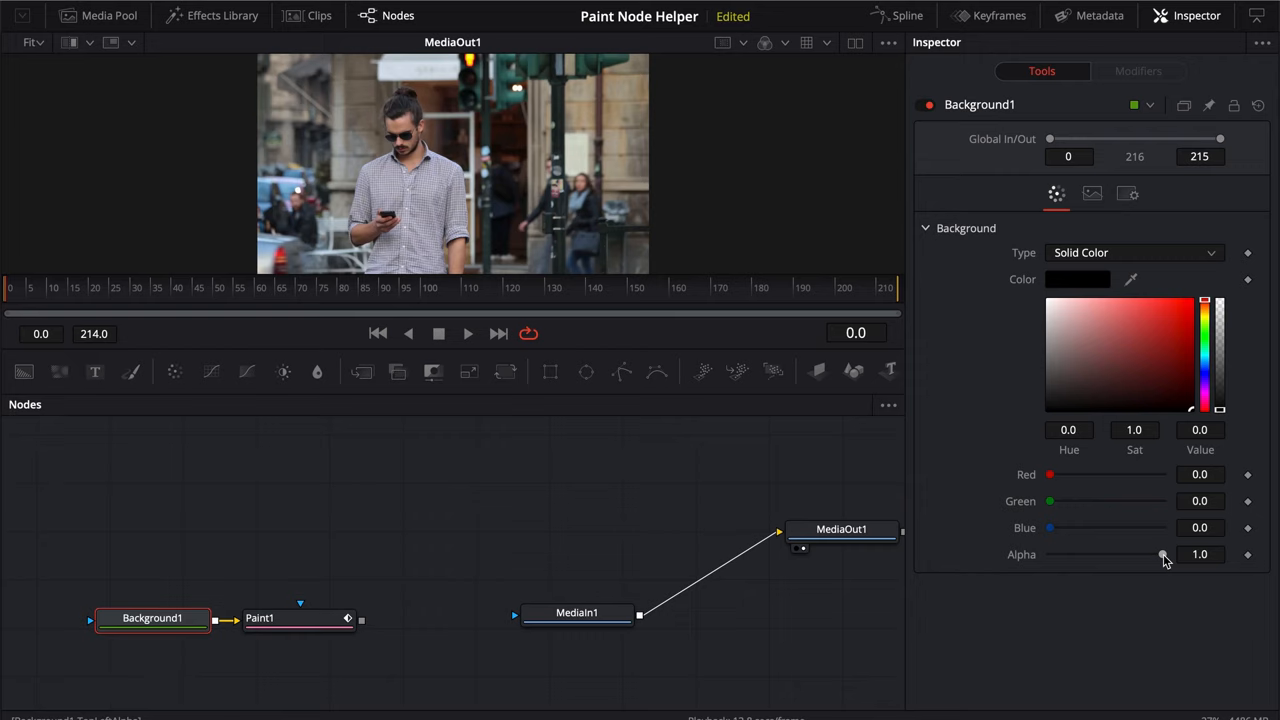
{"action": "left_click", "coordinate": [290, 618]}
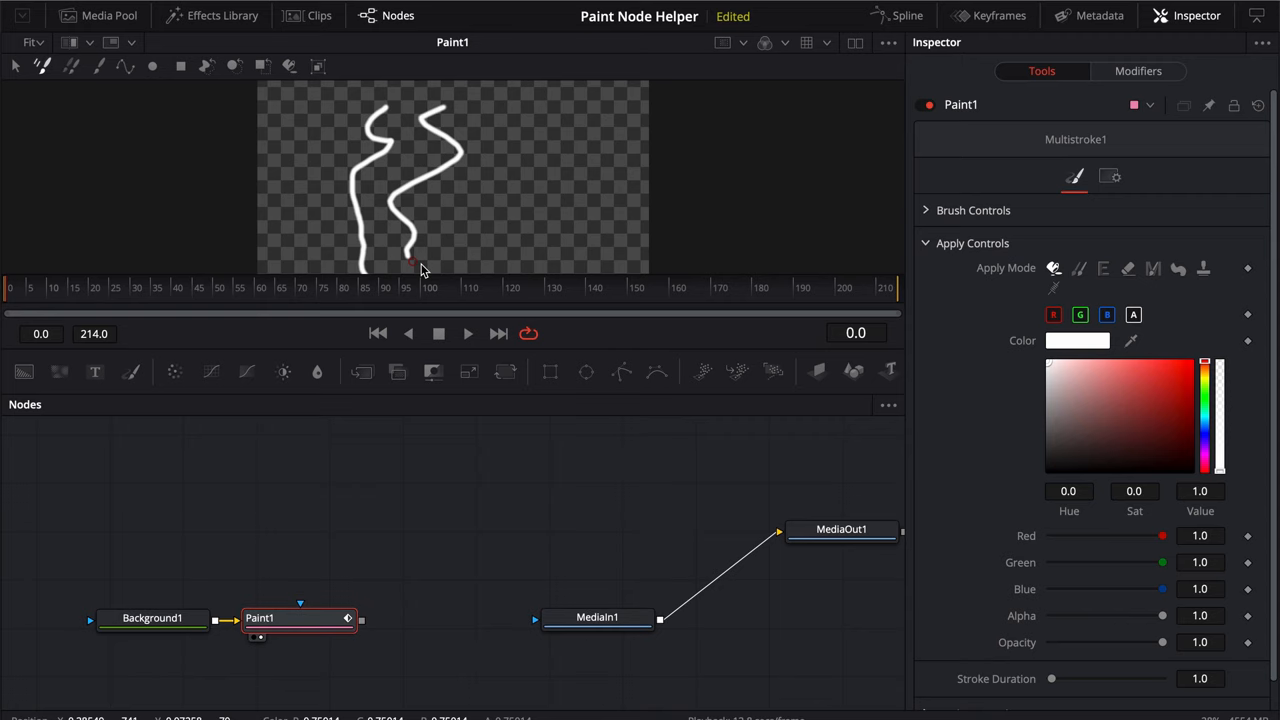
{"action": "key", "text": "cmd+z"}
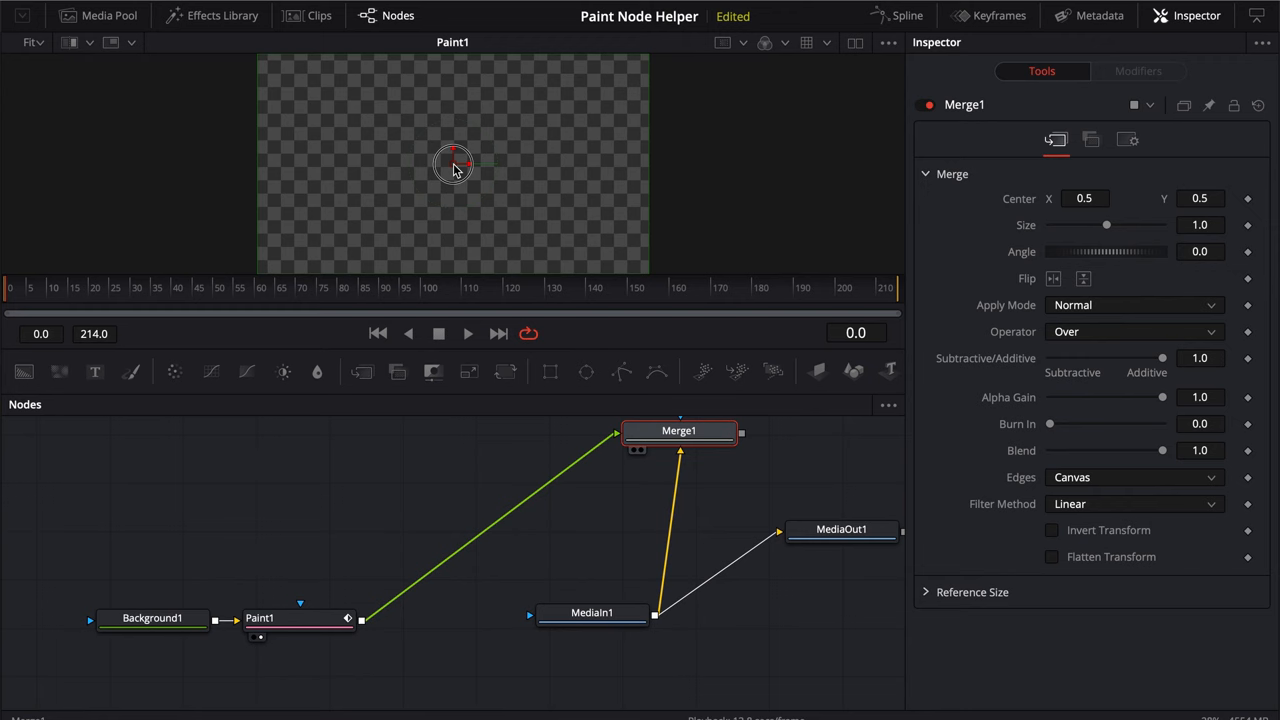
Select the Paint1 node so it is ready to draw on.
{"action": "left_click", "coordinate": [288, 618]}
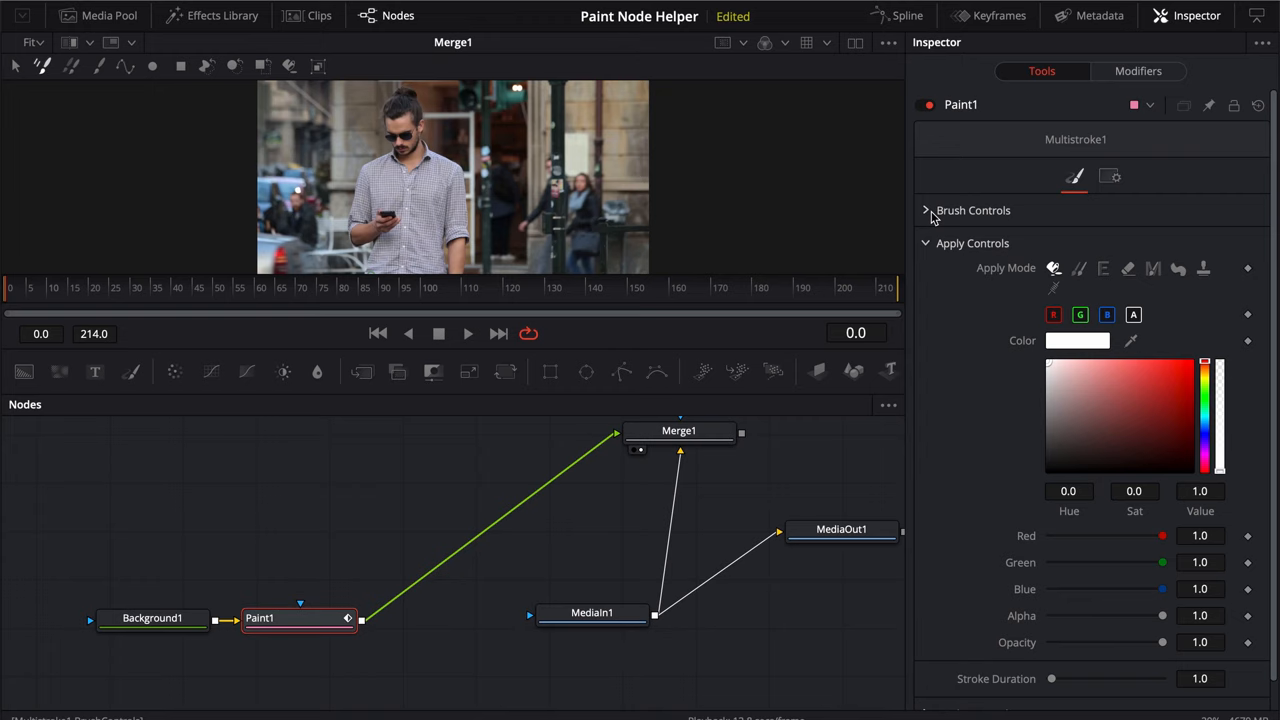
Show Paint1's Brush Controls and return the playhead to frame 1 for painting.
{"action": "left_click", "coordinate": [926, 210]}
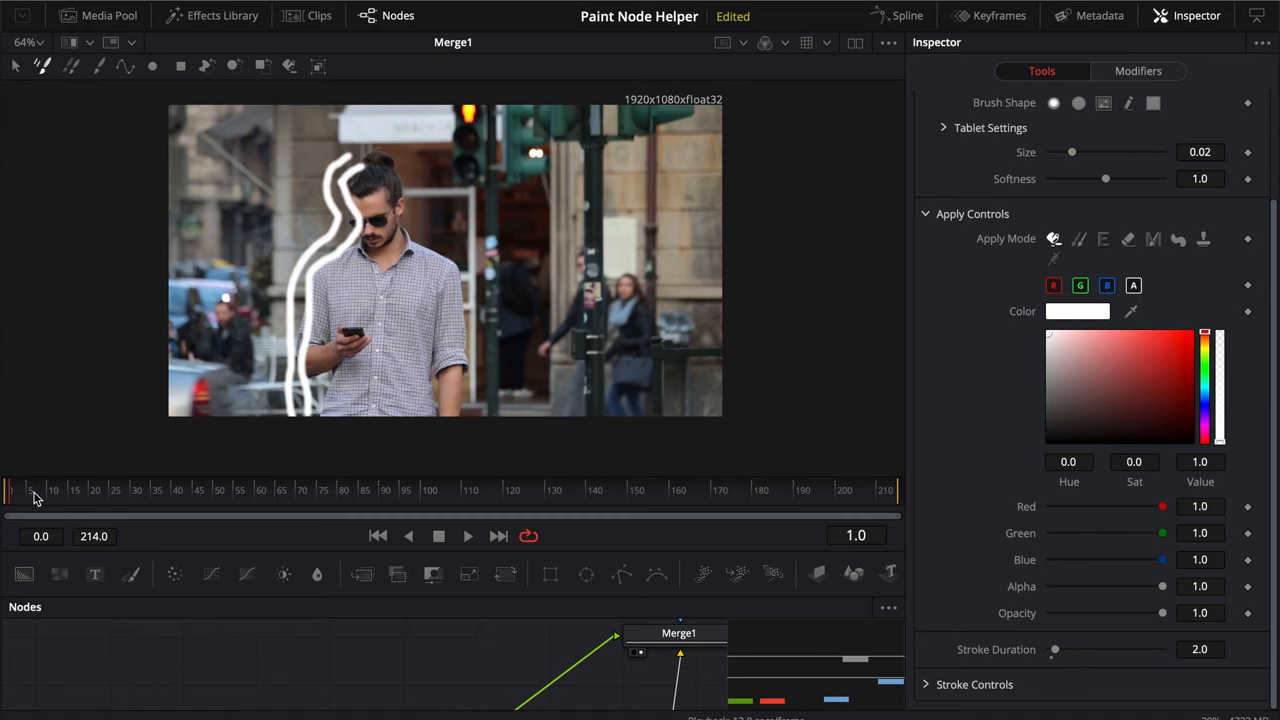
{"action": "left_click_drag", "start_coordinate": [1052, 648], "coordinate": [1052, 648]}
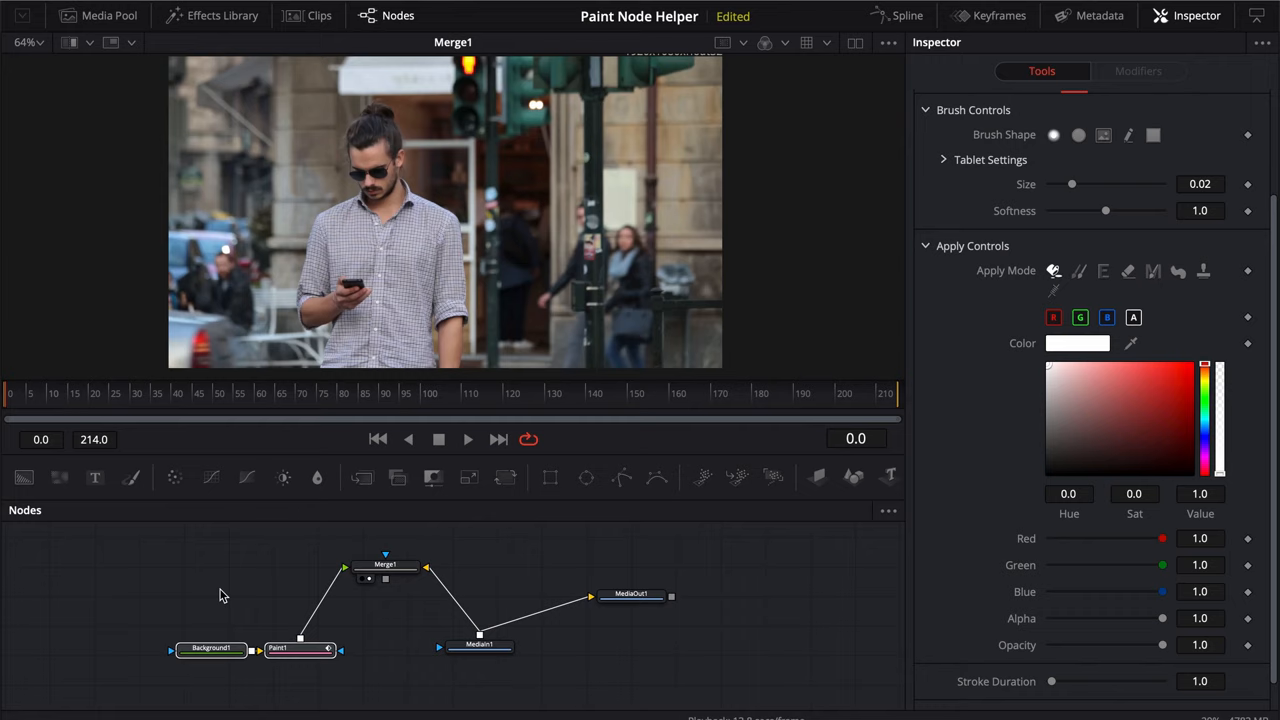
Add a new node to the tree via the Select Tool search.
{"action": "key", "text": "shift+space"}
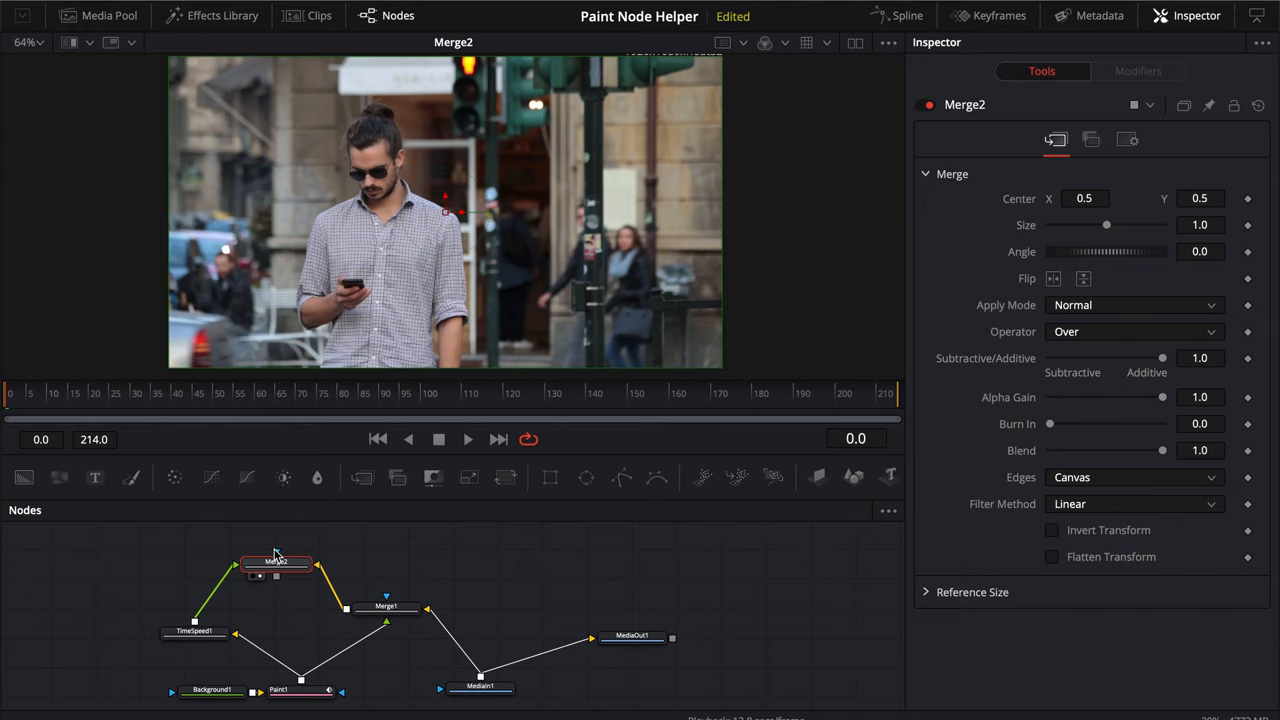
Lower Merge2's Blend to about 0.465 so the delayed paint shows at half strength.
{"action": "left_click_drag", "start_coordinate": [1162, 450], "coordinate": [1102, 450]}
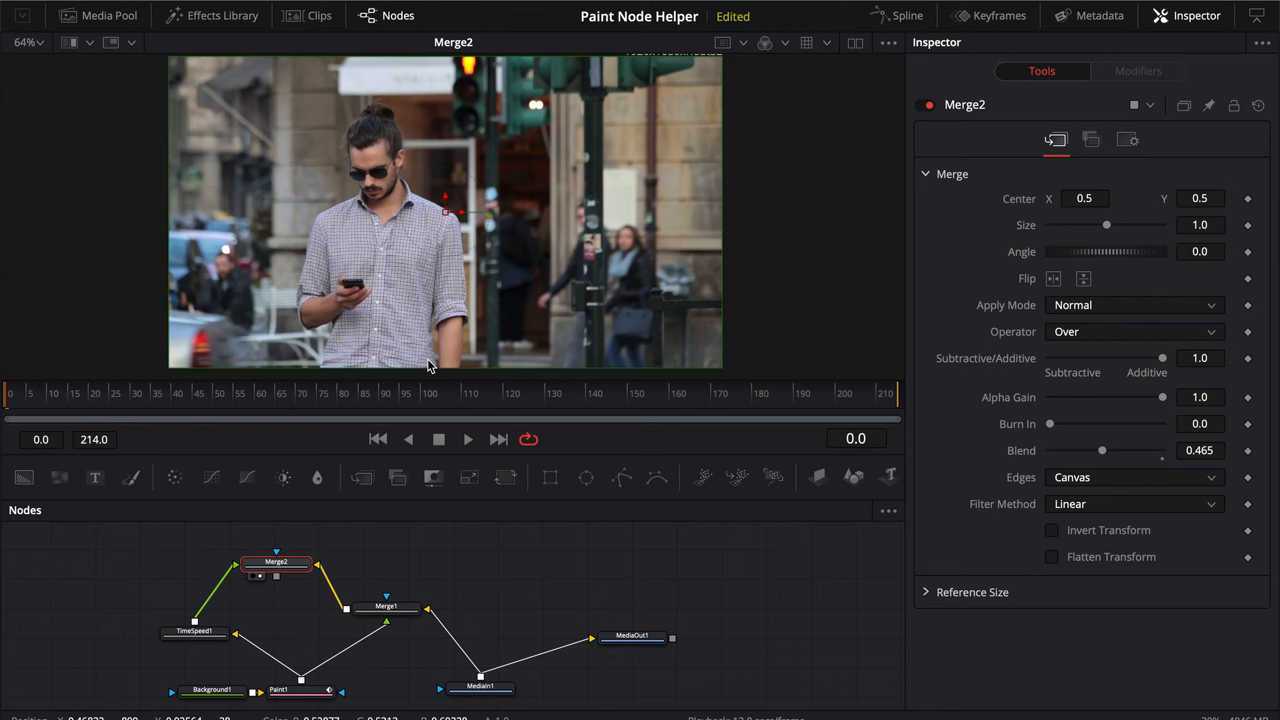
{"action": "left_click", "coordinate": [296, 688]}
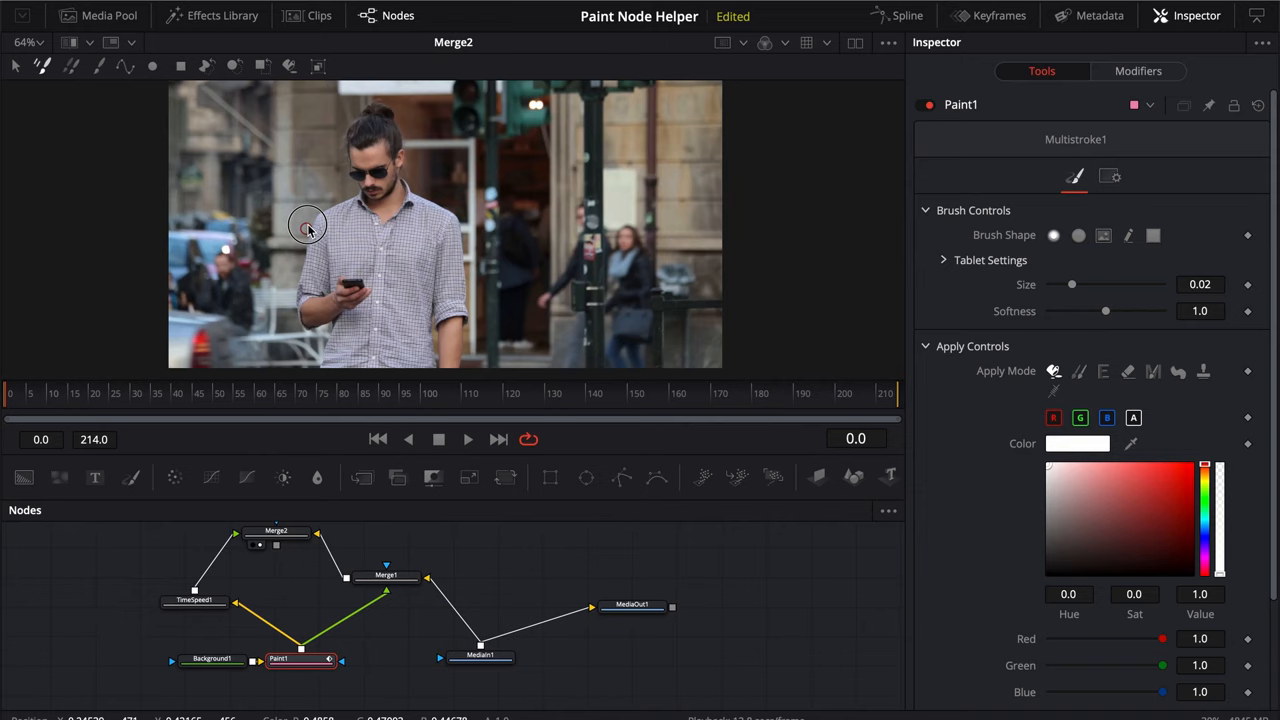
{"action": "mouse_move", "coordinate": [464, 244]}
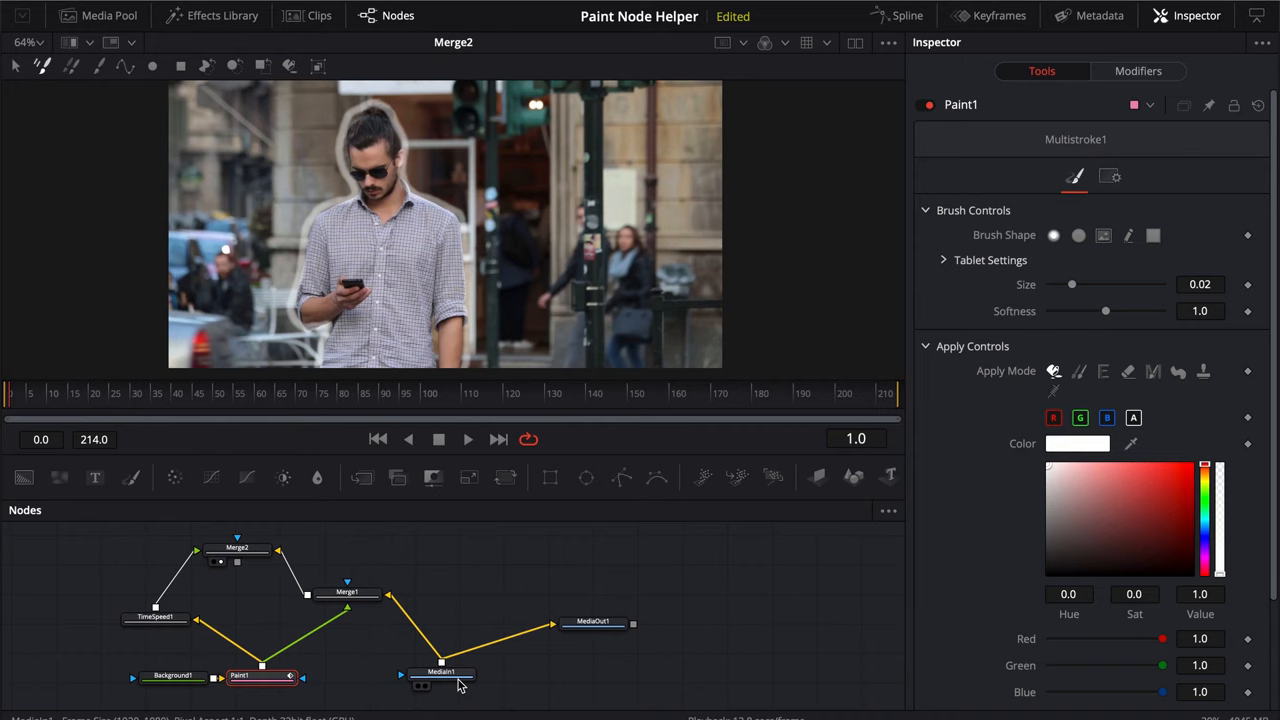
View MediaOut1 and trace a white outline around the man over the onion-skin guide.
{"action": "left_click", "coordinate": [440, 674]}
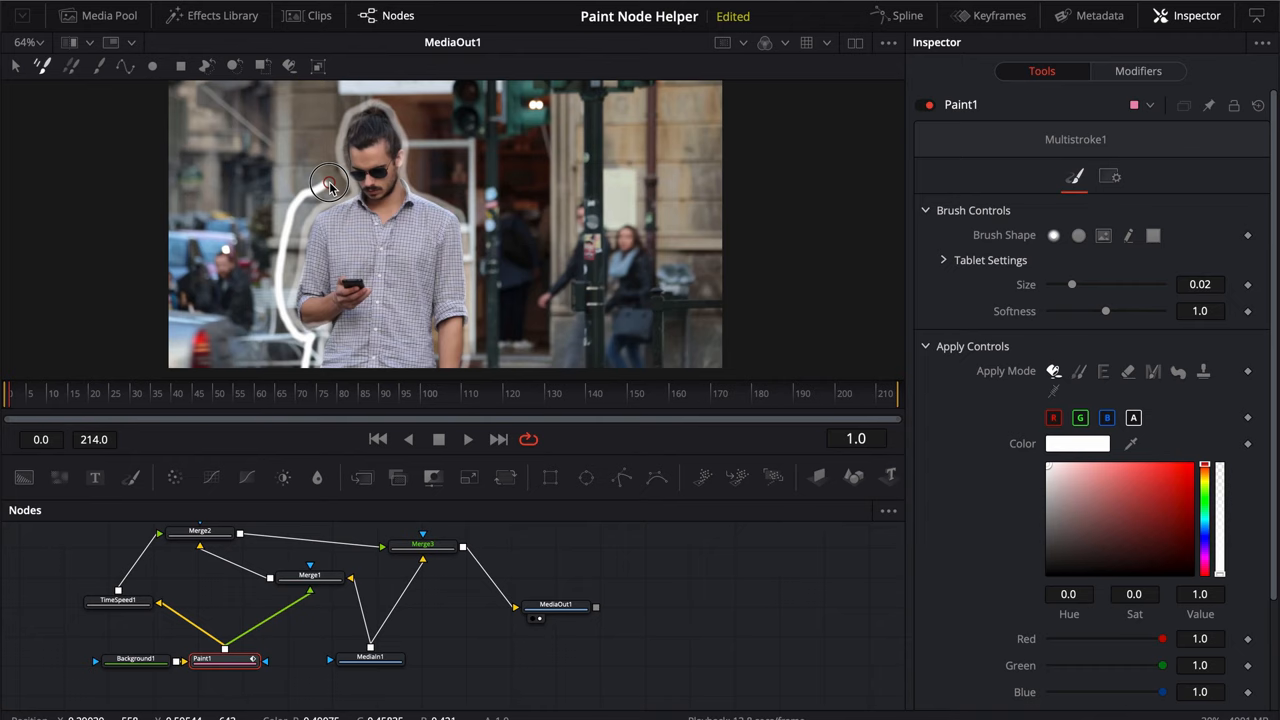
{"action": "left_click_drag", "start_coordinate": [330, 184], "coordinate": [480, 276]}
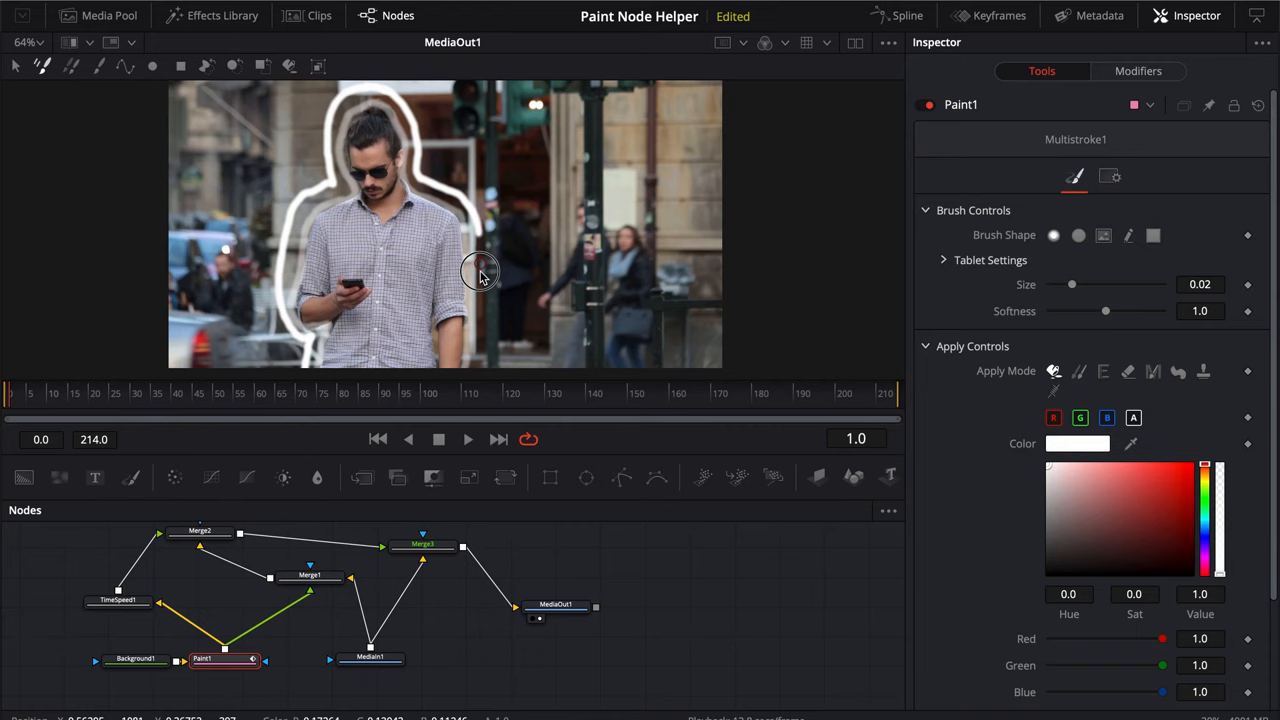